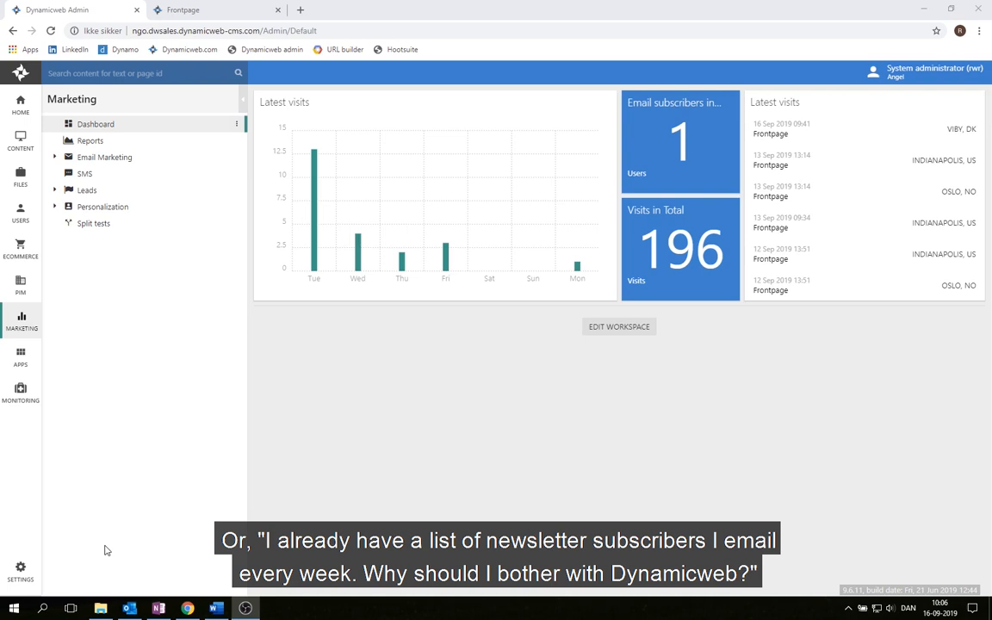
mouse_move(198, 31)
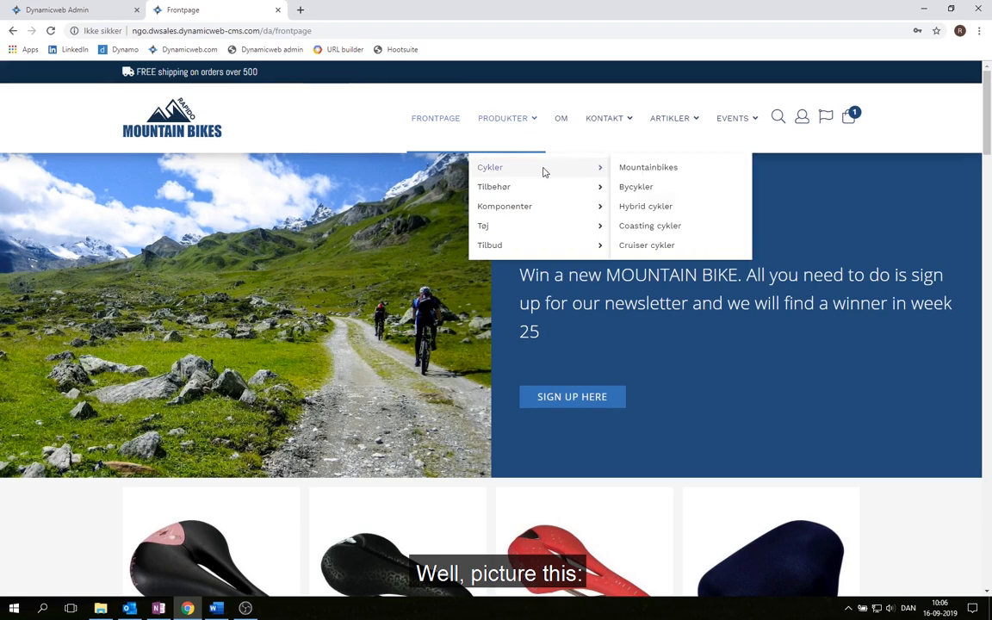
- Add the Mongoose Ritual Street bike from Mountainbikes to the basket, reach checkout, and return to admin
left_click(647, 167)
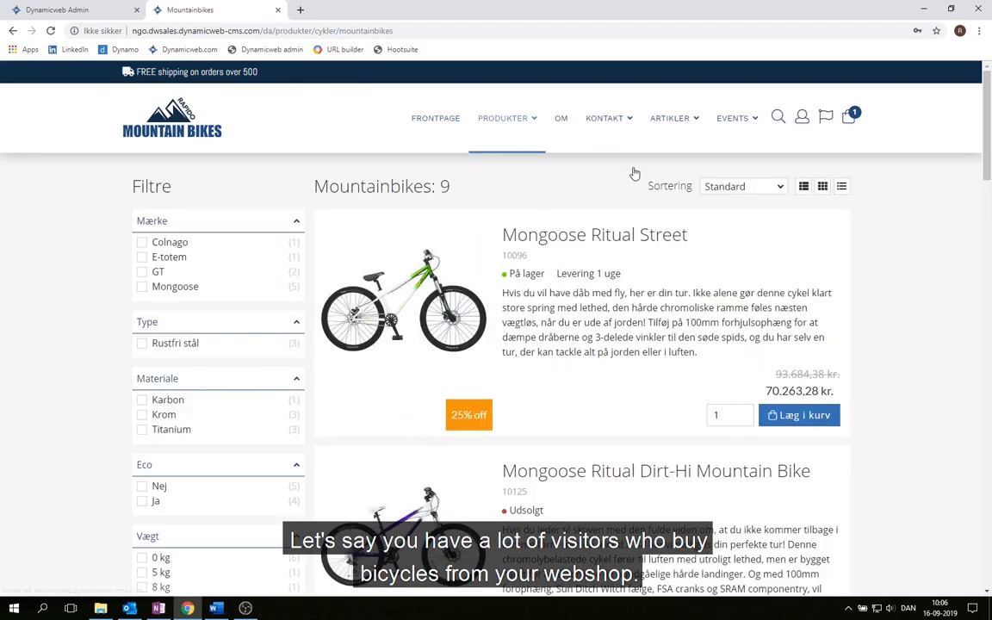
left_click(799, 415)
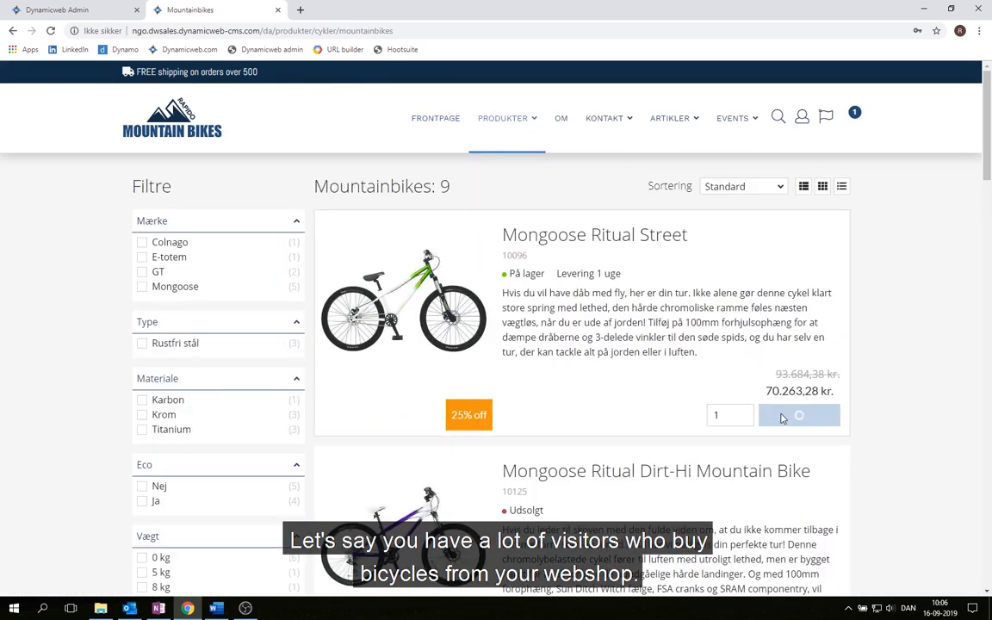
left_click(799, 414)
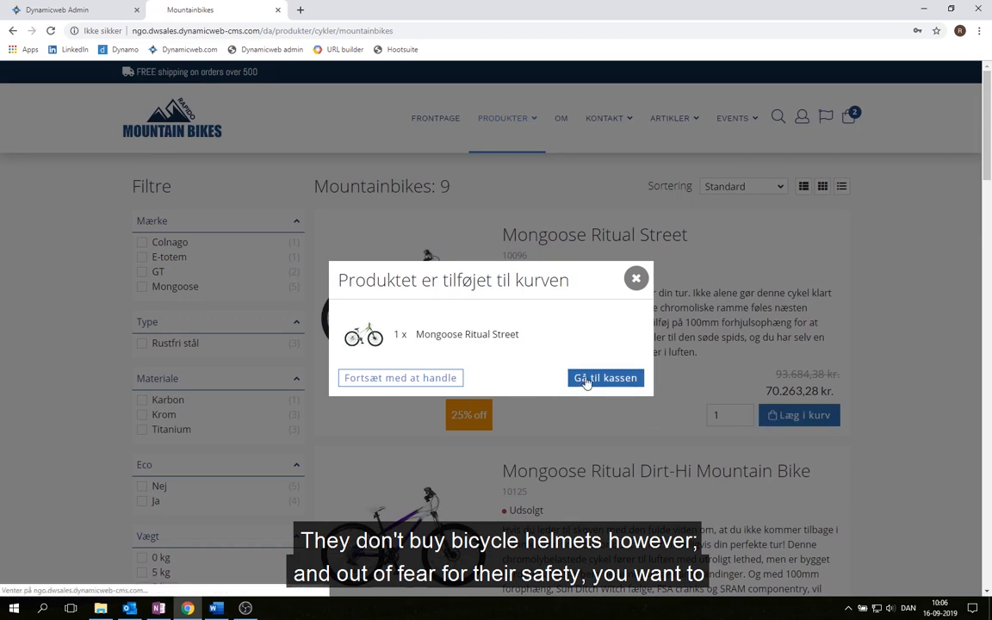
left_click(604, 377)
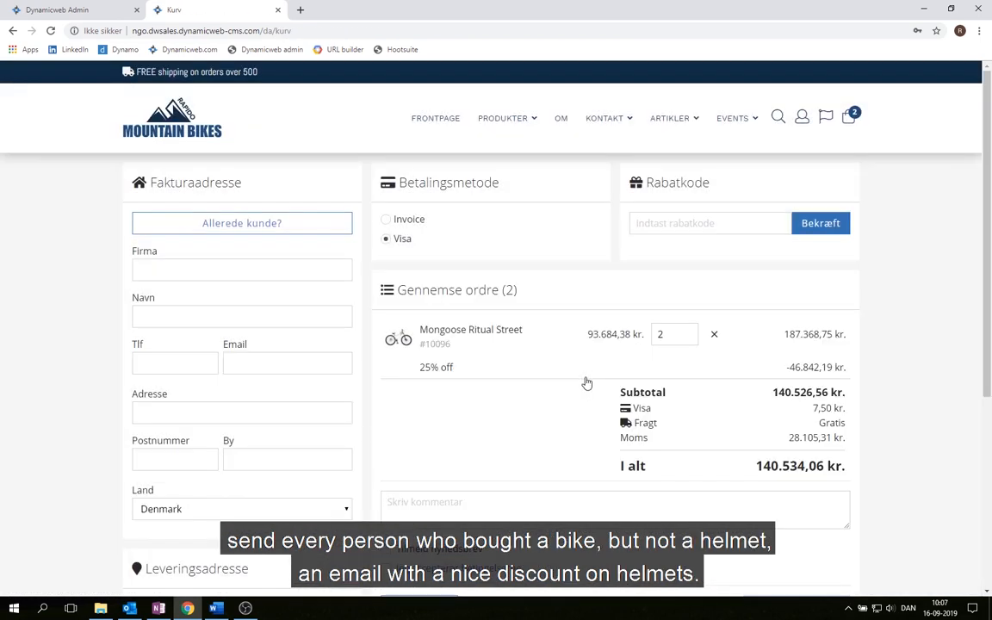
left_click(72, 11)
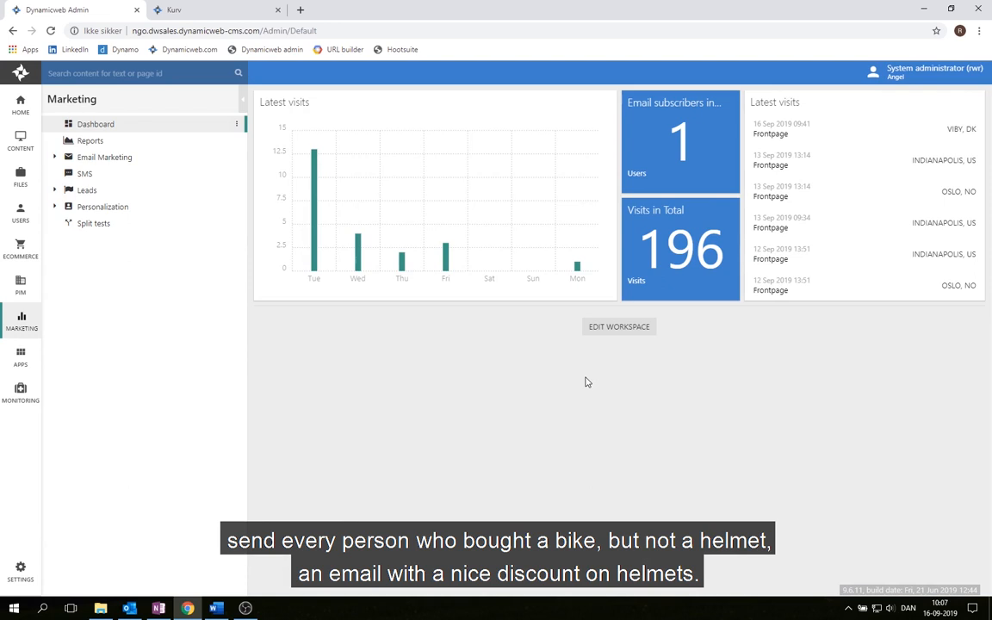
mouse_move(134, 530)
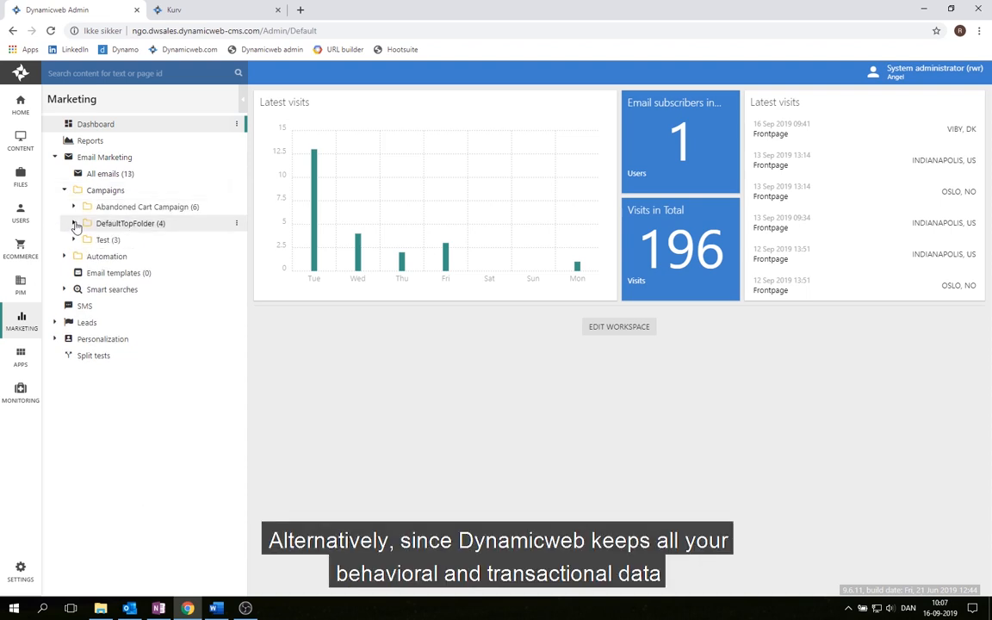
- Create a new email in DefaultTopFolder with 'Bought MTB - no helmet' as recipients
left_click(74, 224)
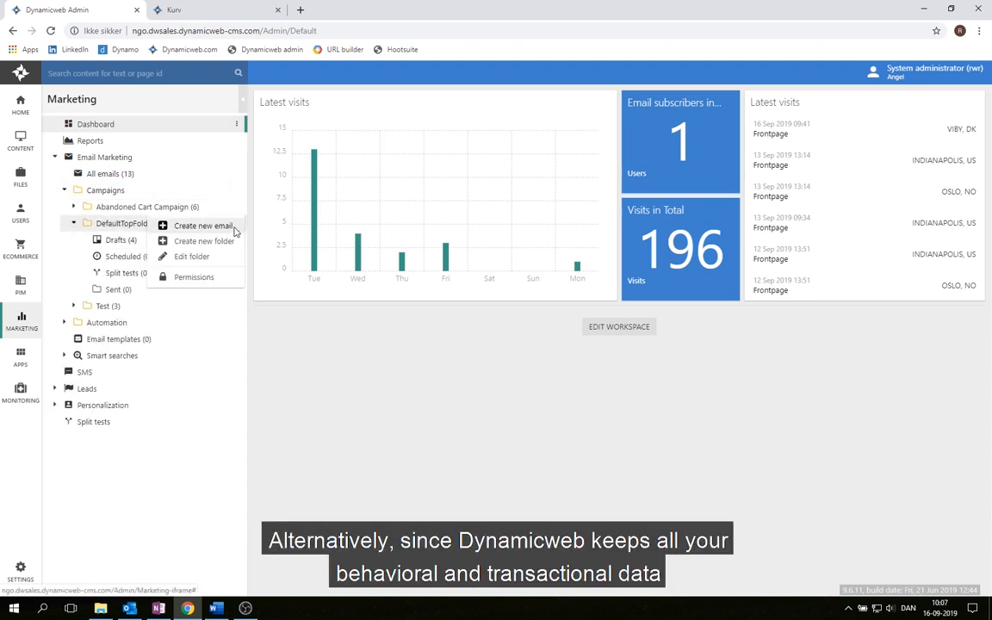
left_click(204, 224)
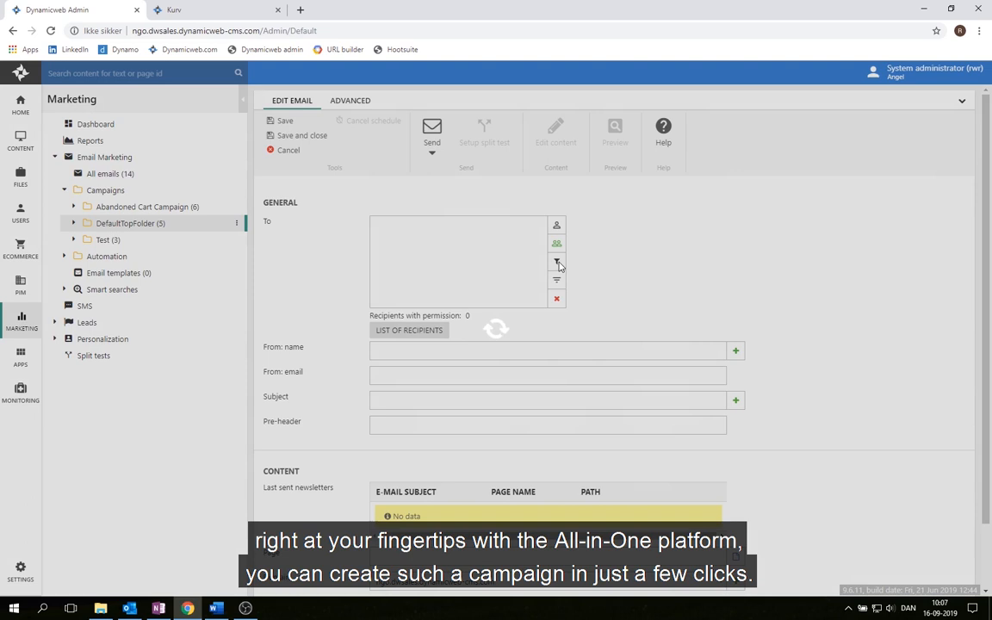
left_click(556, 262)
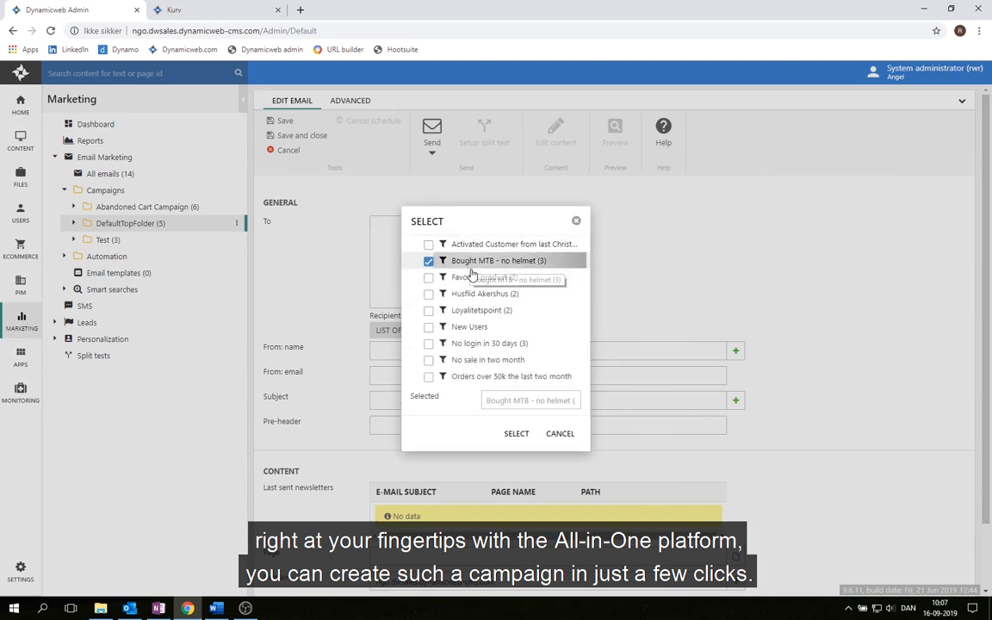
left_click(517, 434)
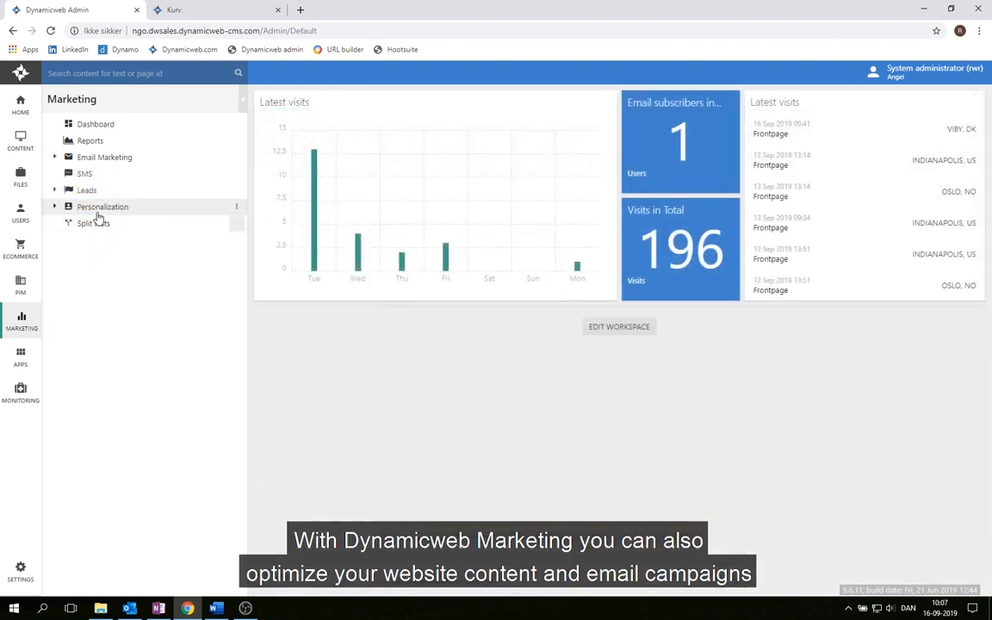
- Start a new profile from the Personalization area of the Marketing tree
left_click(103, 206)
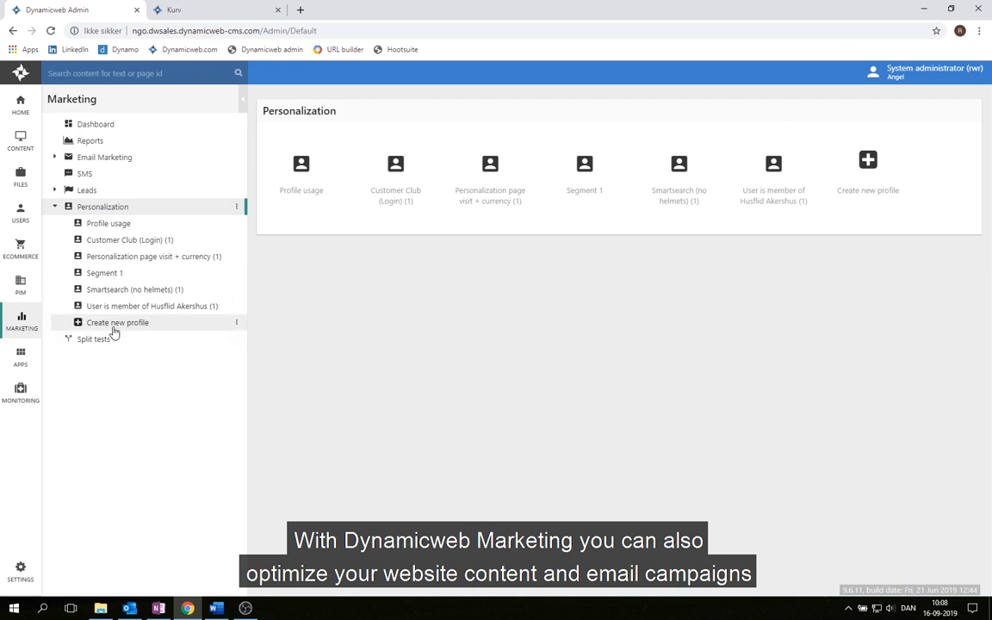
left_click(117, 322)
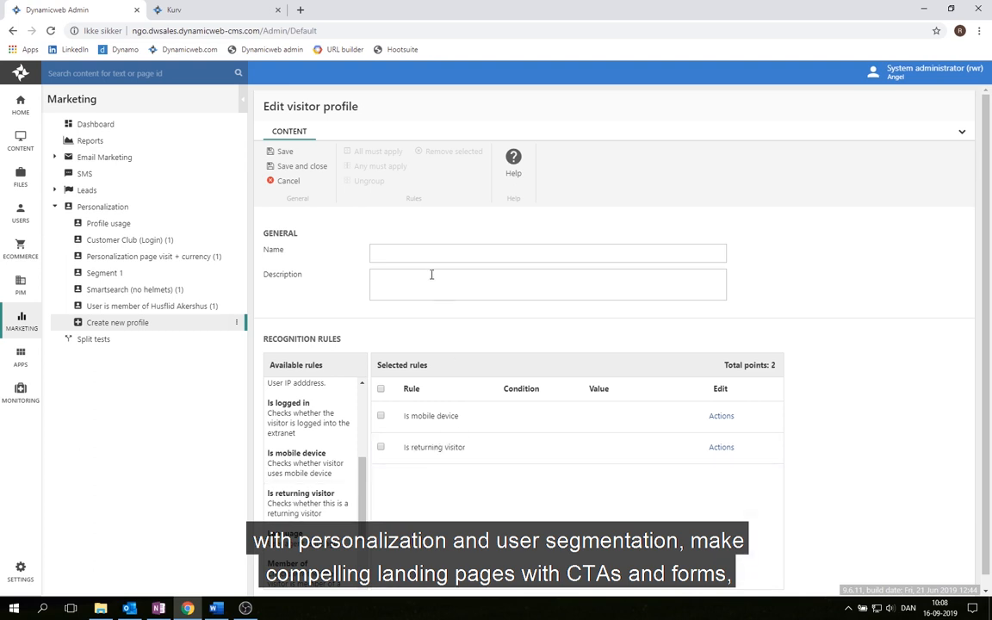
- Name the profile 'Returning mobile visitors', save it, and go to the Content page tree
type("Returning mobile vis")
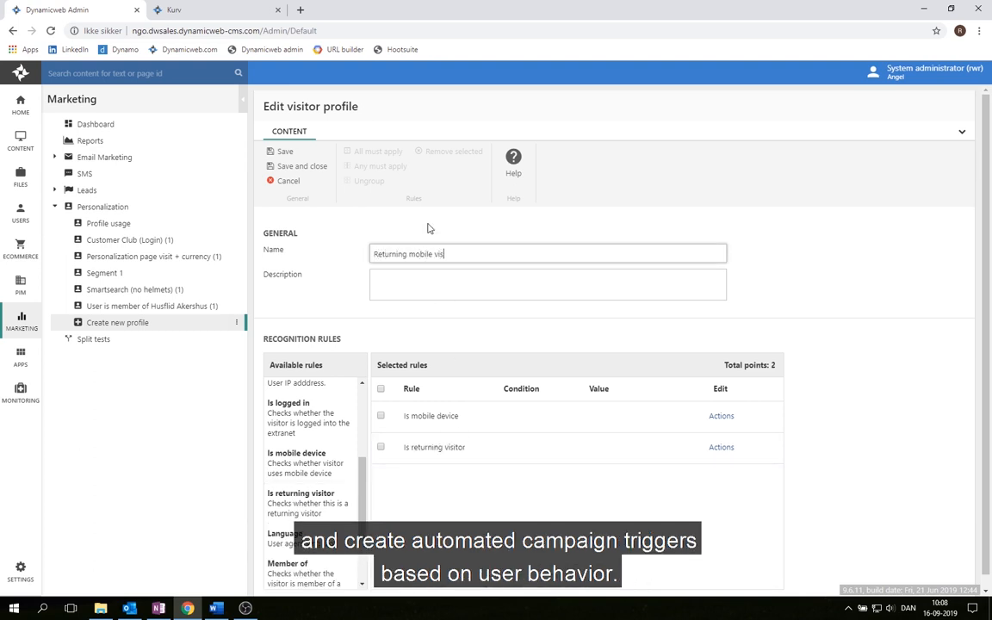
type("itors")
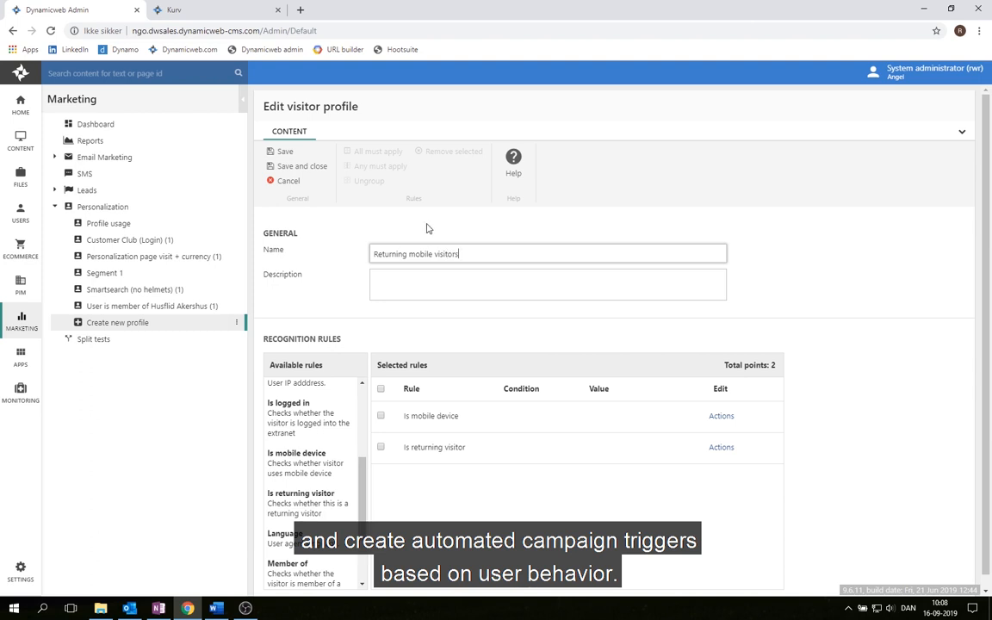
left_click(303, 166)
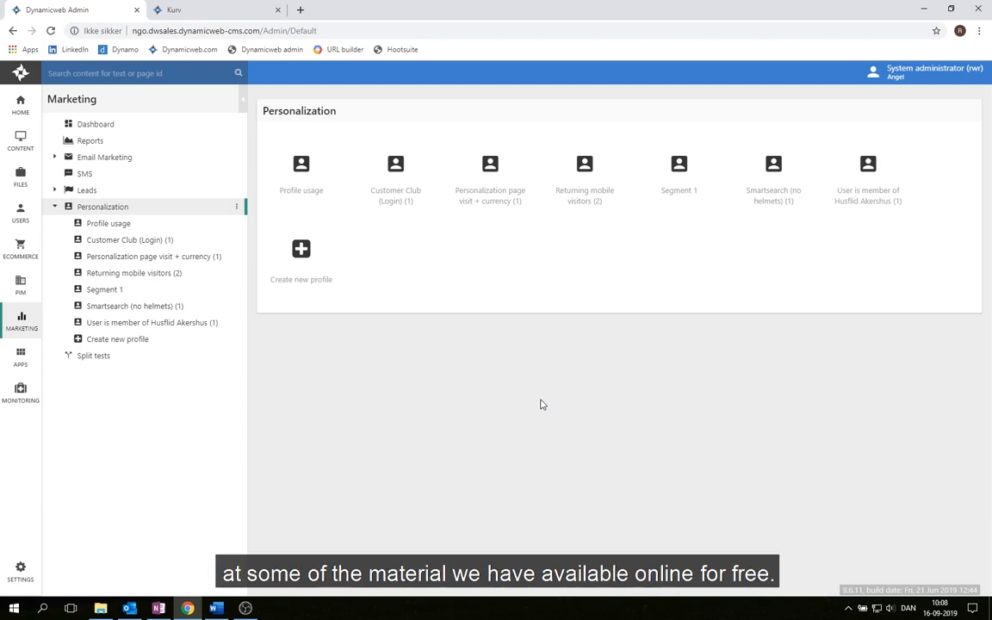
mouse_move(429, 413)
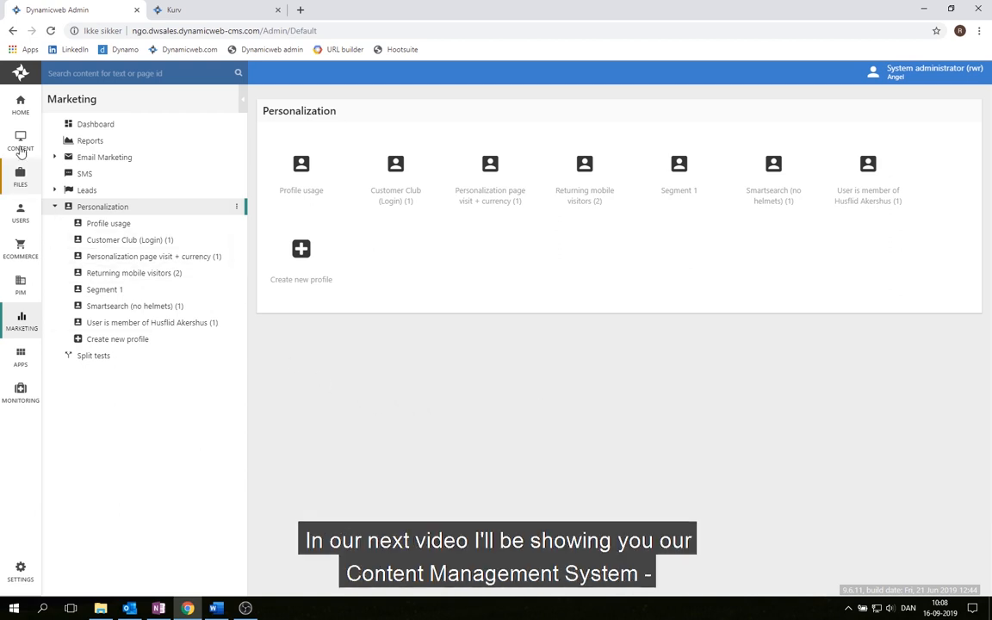
left_click(21, 141)
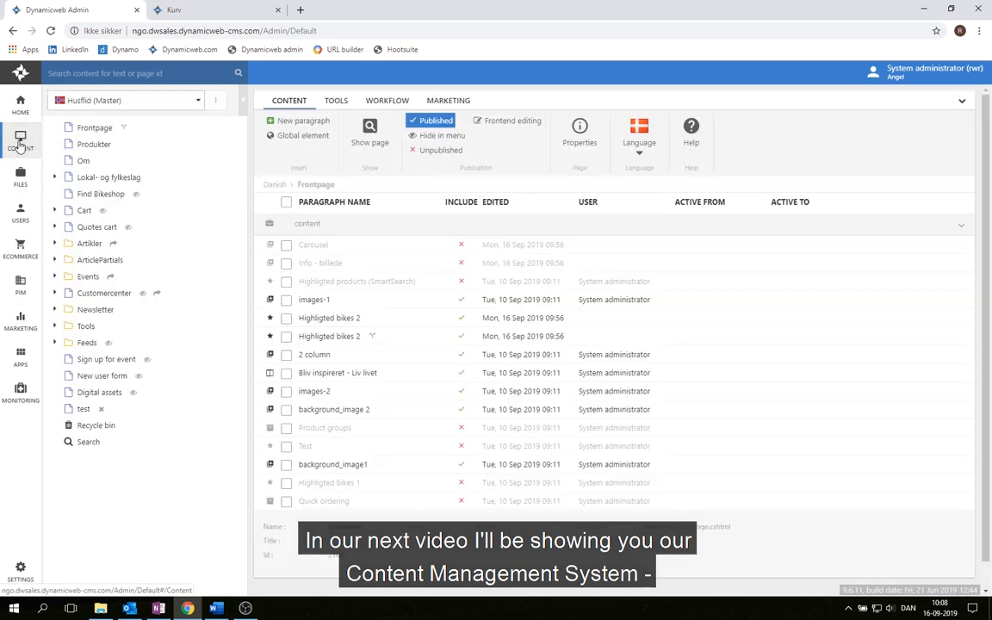